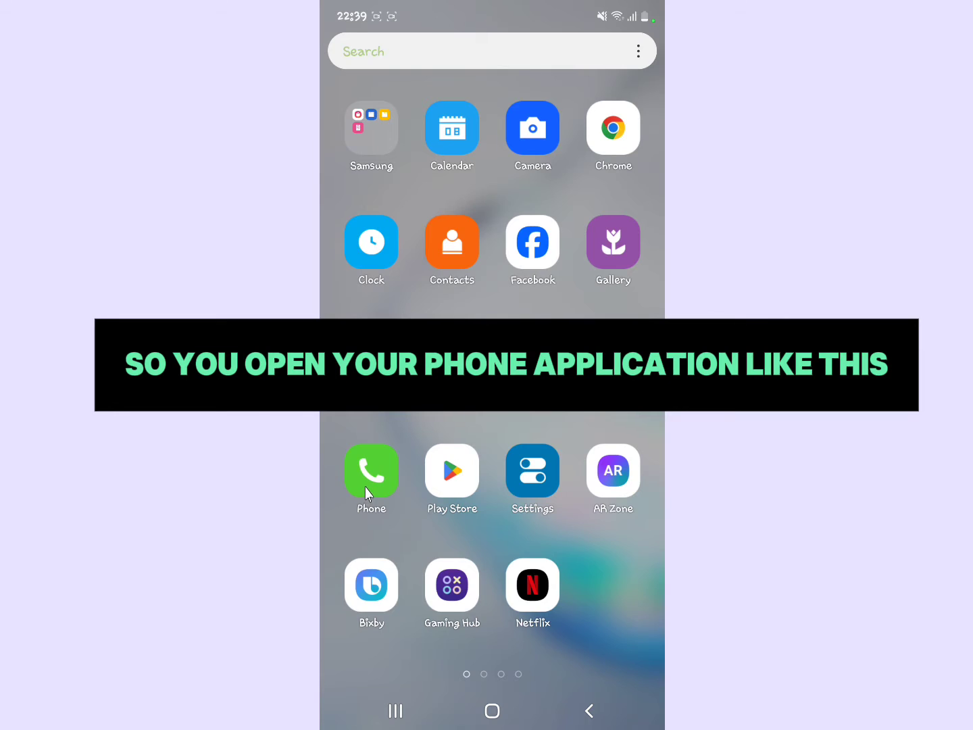
Launch the Phone app and show the Recents call log
left_click(371, 470)
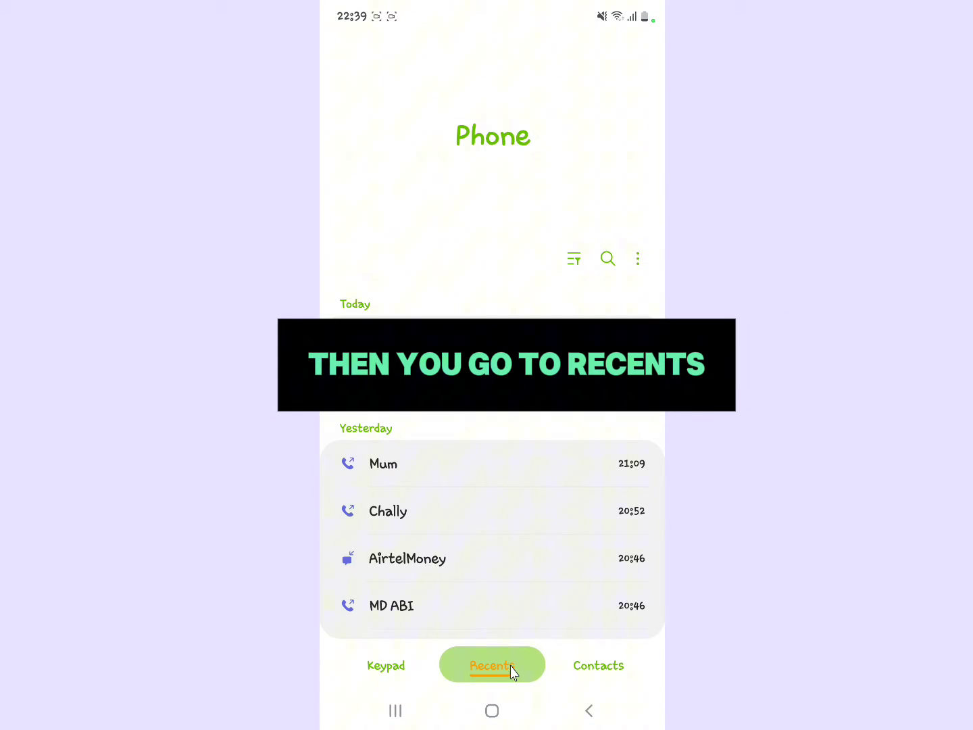
left_click(492, 665)
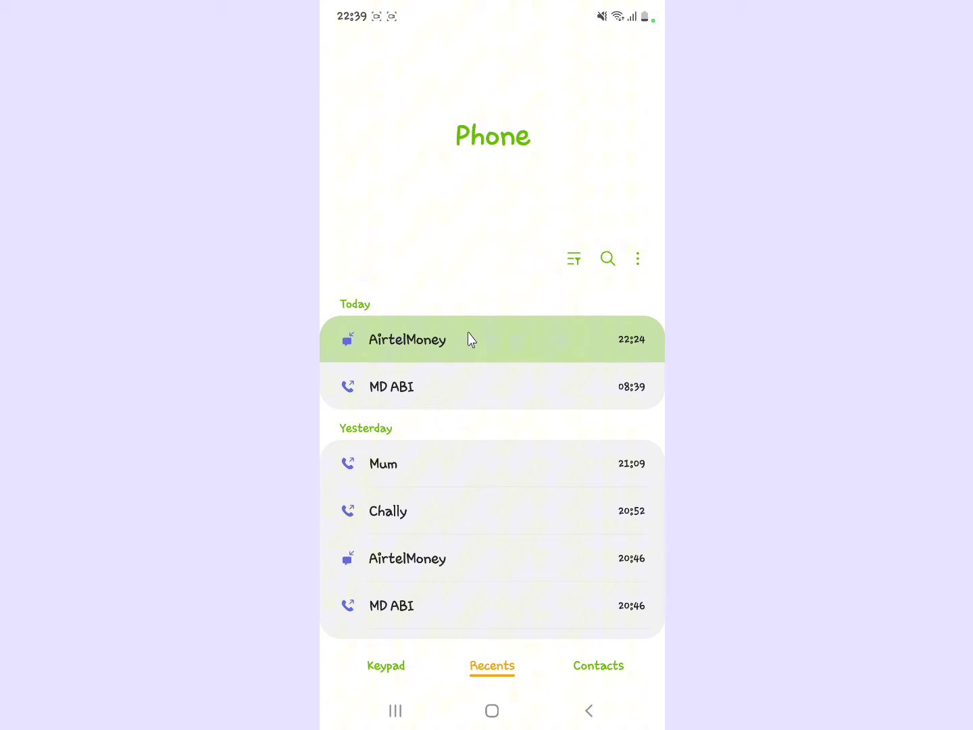
mouse_move(429, 331)
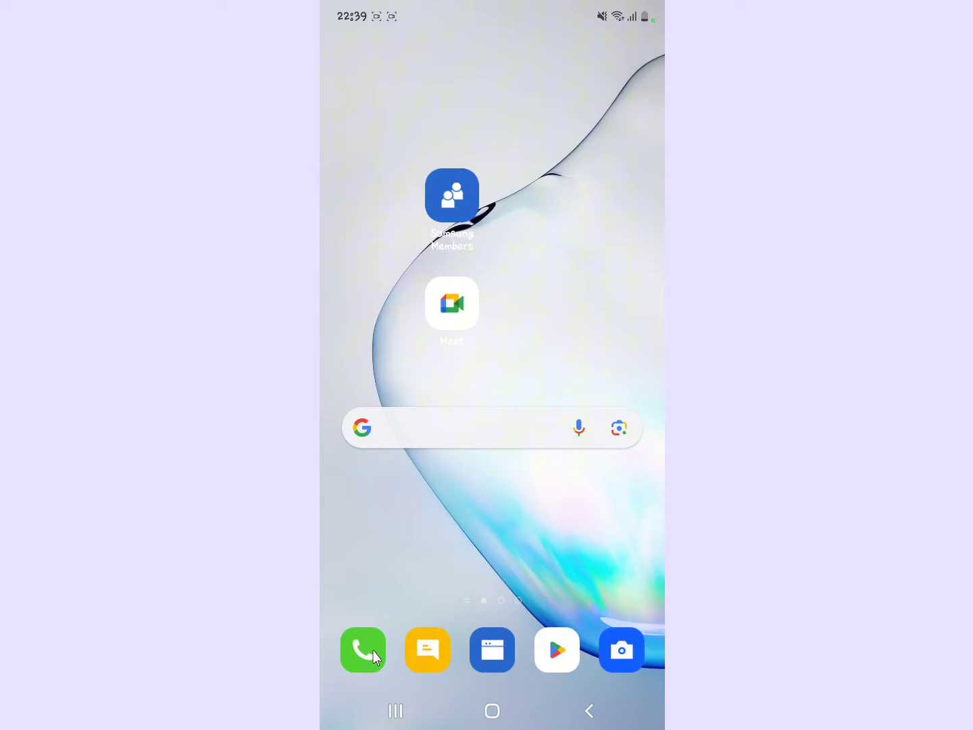
left_click(362, 649)
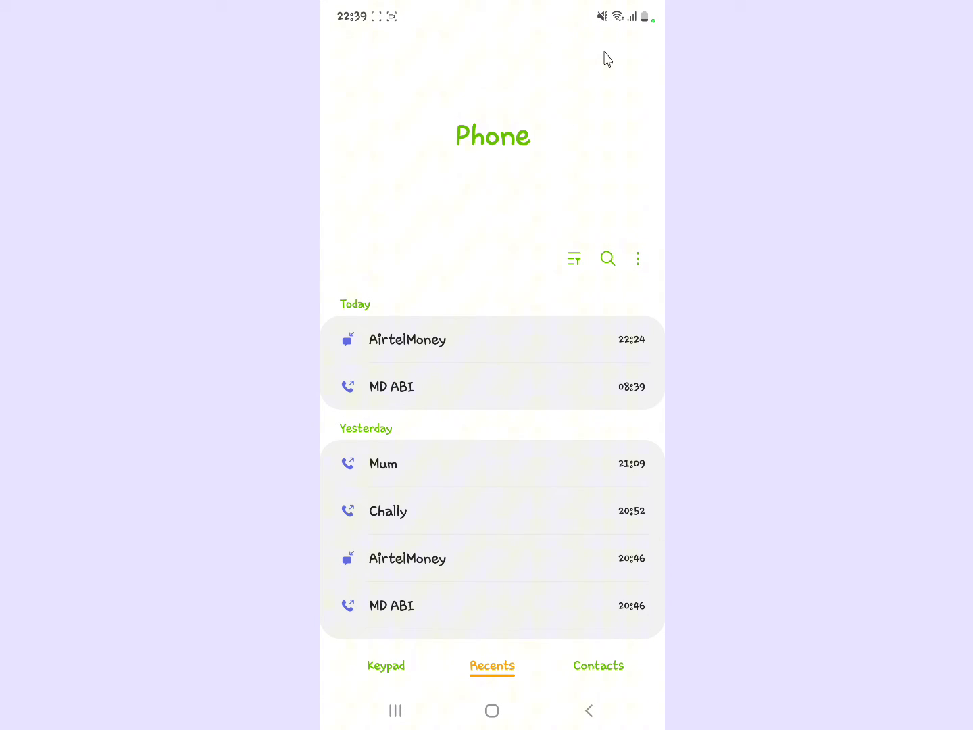
mouse_move(638, 258)
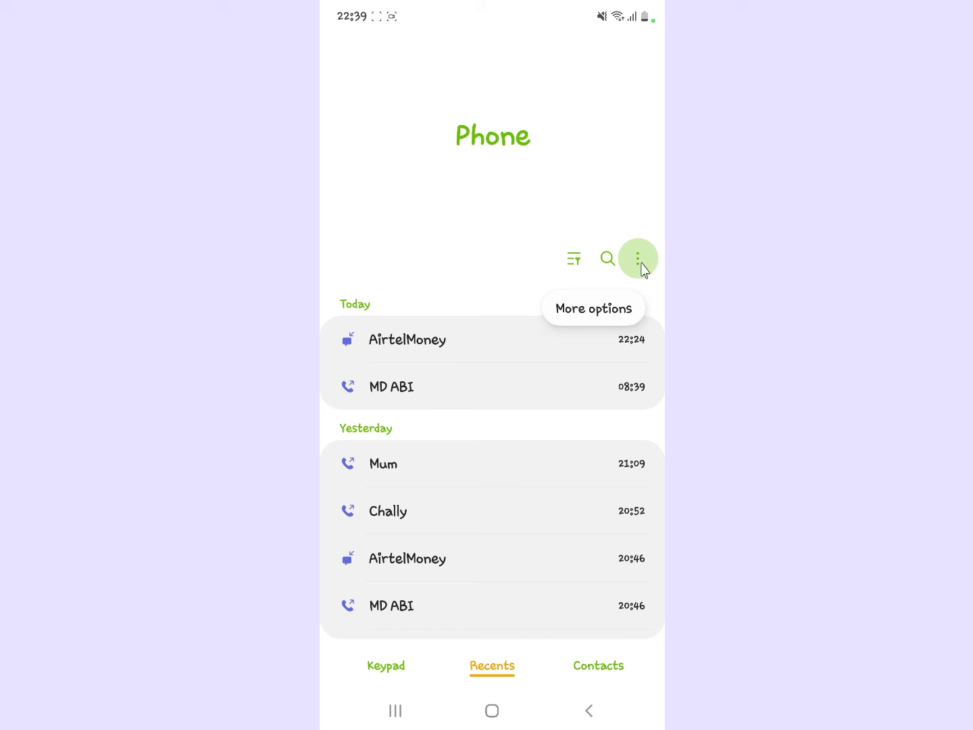
Bring up the call log's More options menu to reach Hide messages
left_click(638, 258)
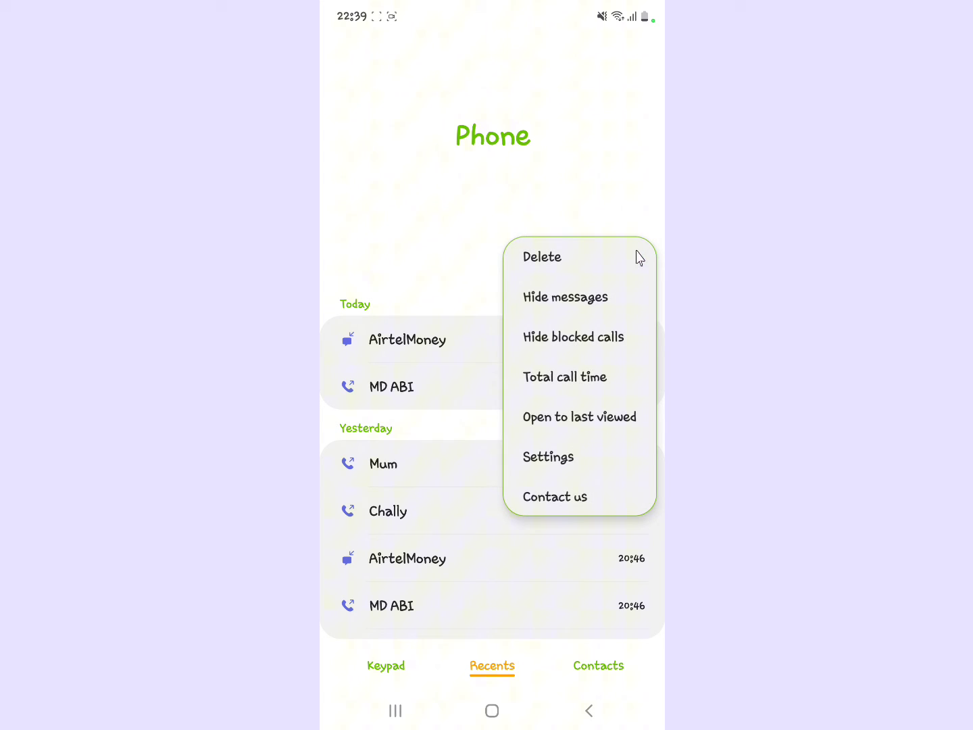
mouse_move(561, 273)
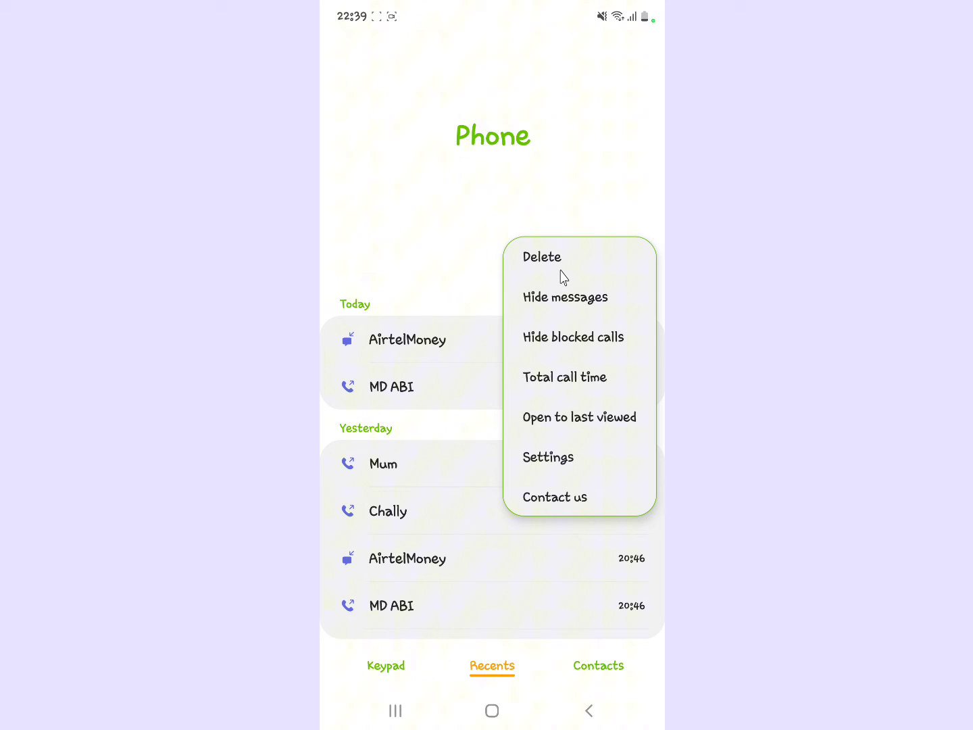
mouse_move(559, 306)
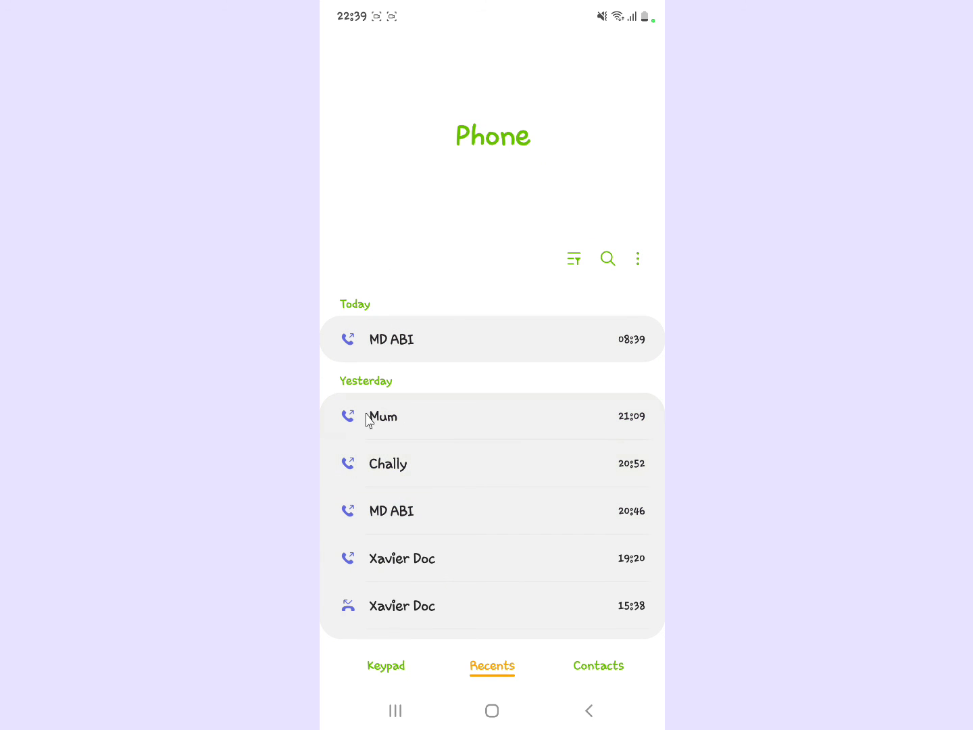
left_click(391, 340)
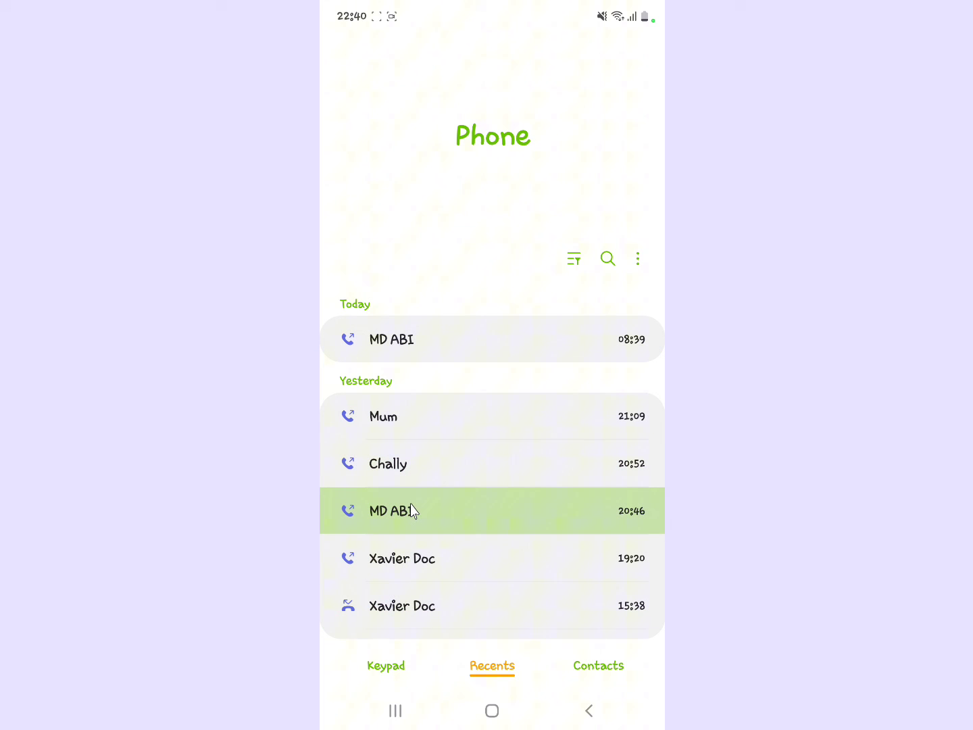
mouse_move(412, 498)
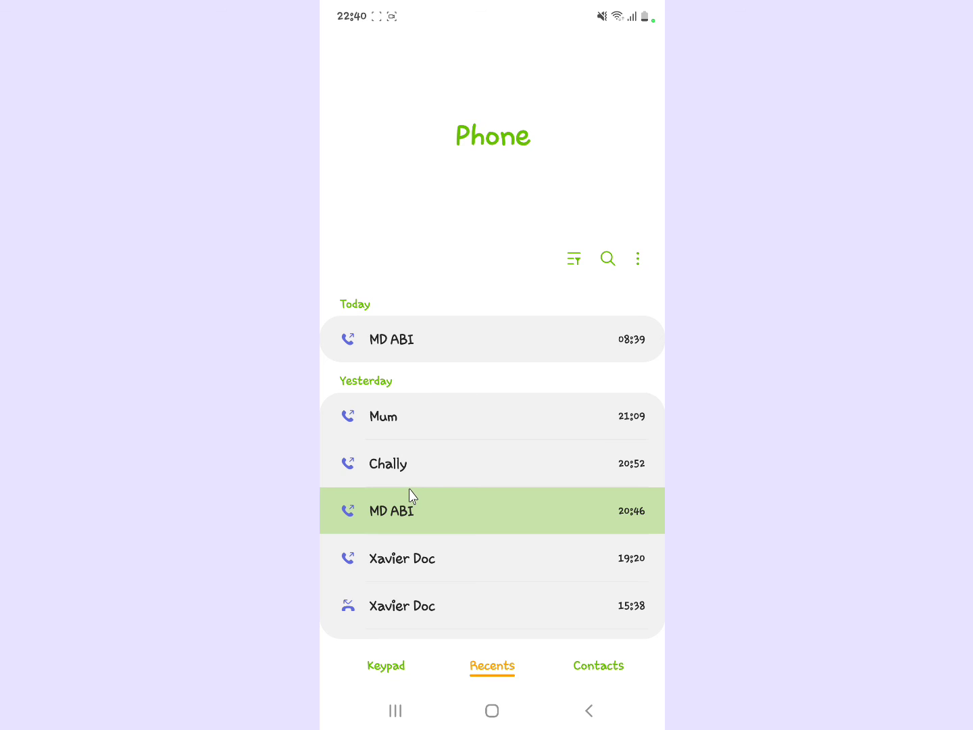